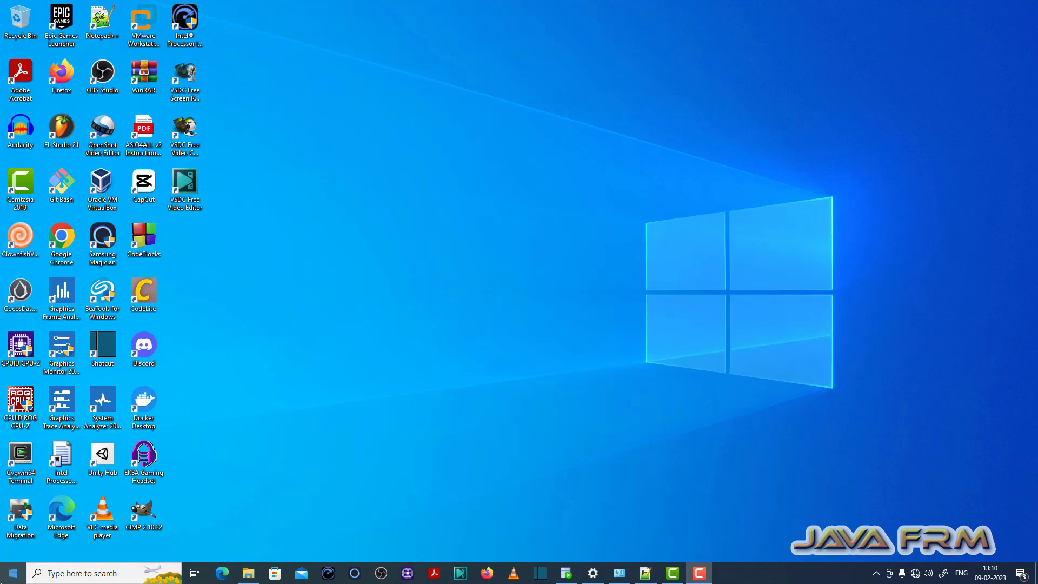
# - Launch SQL Plus from the Start menu search for 'sq'
pyautogui.write('sq')
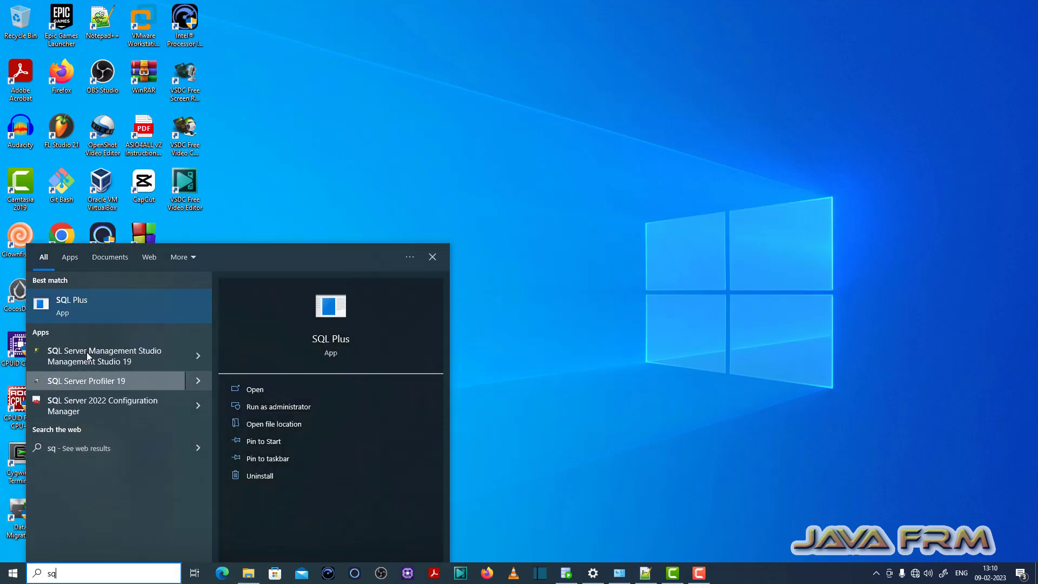
pyautogui.click(253, 388)
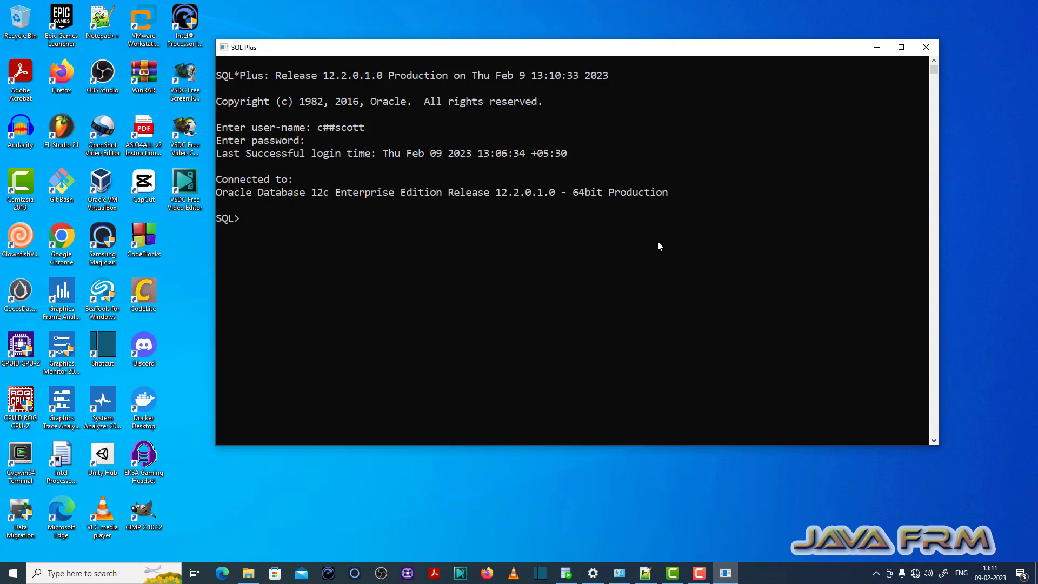
# - Run create table employee (name string), which fails with ORA-00902 invalid datatype
pyautogui.write('cr')
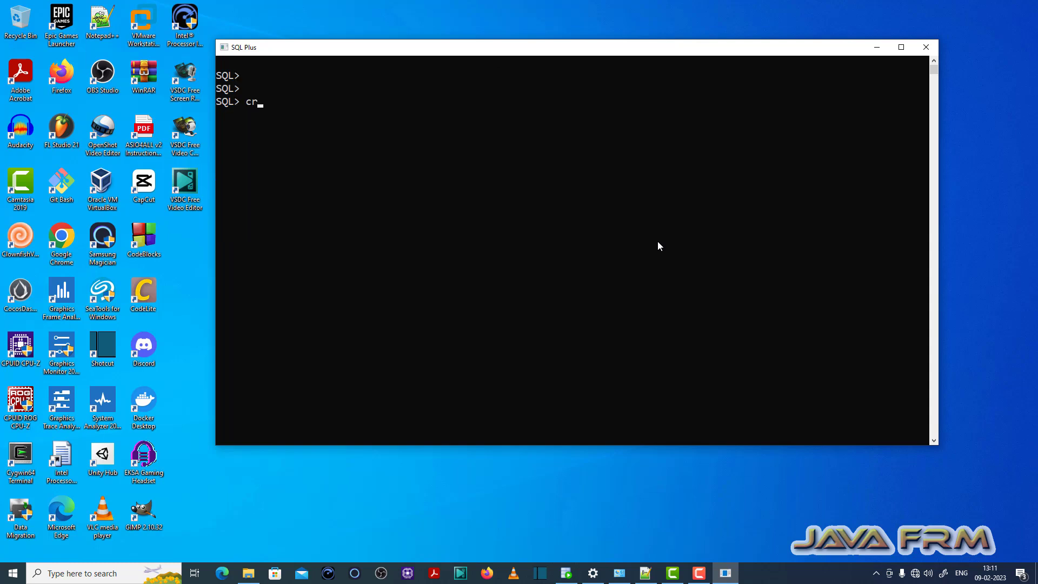
pyautogui.write('eate table emp')
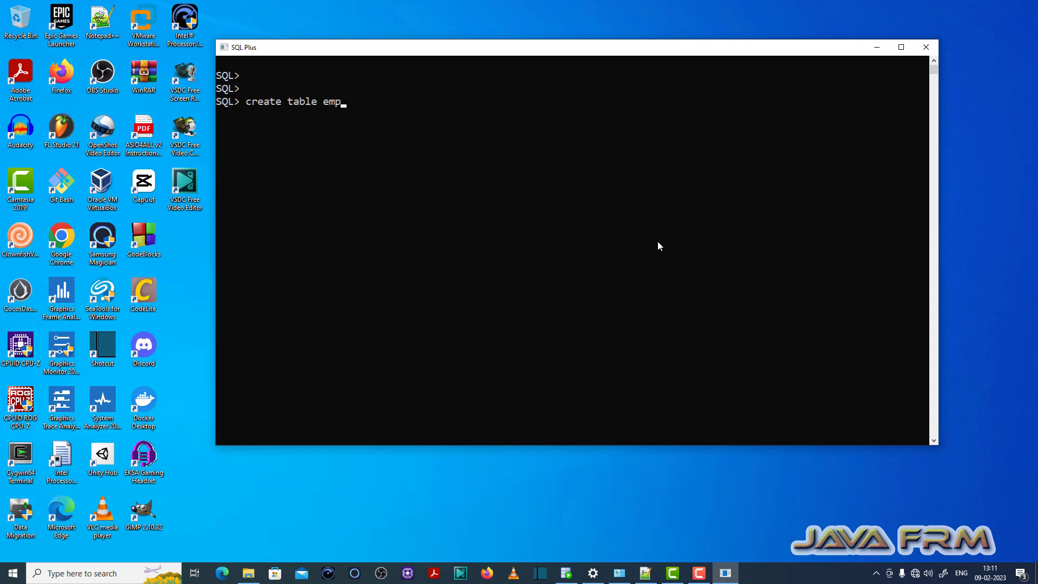
pyautogui.write('loyee (')
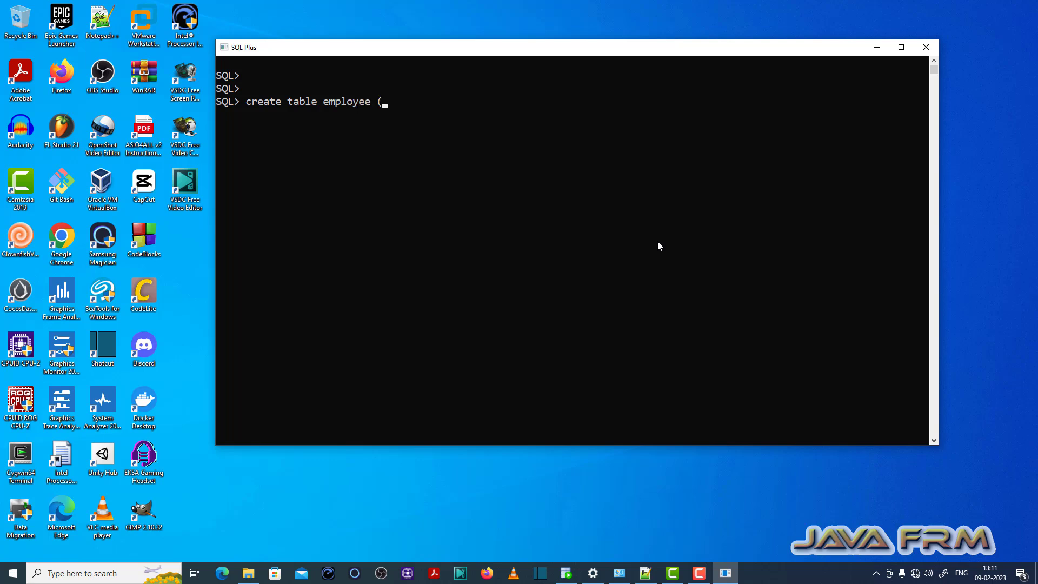
pyautogui.write('name string')
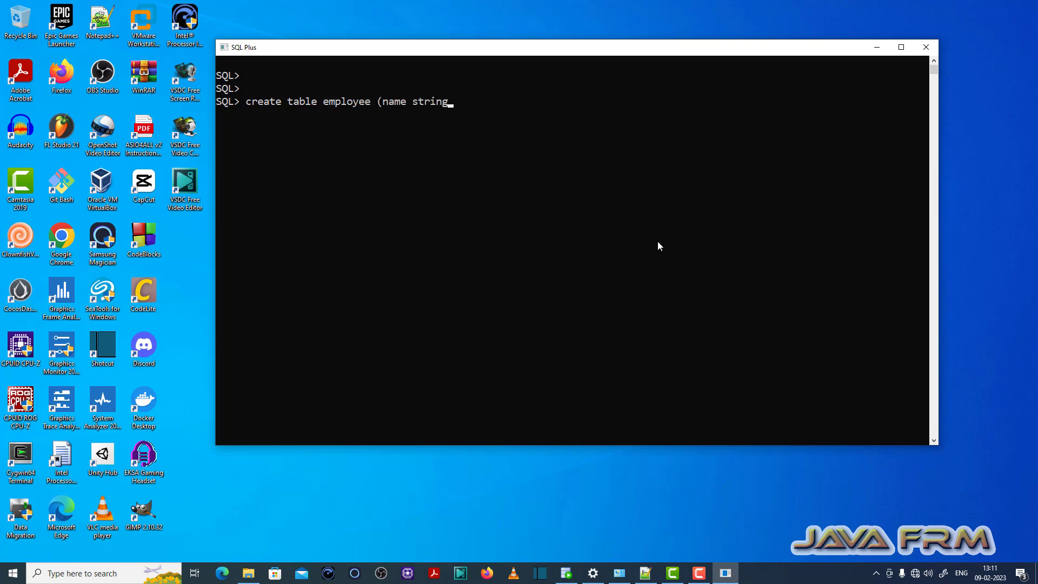
pyautogui.press('Return')
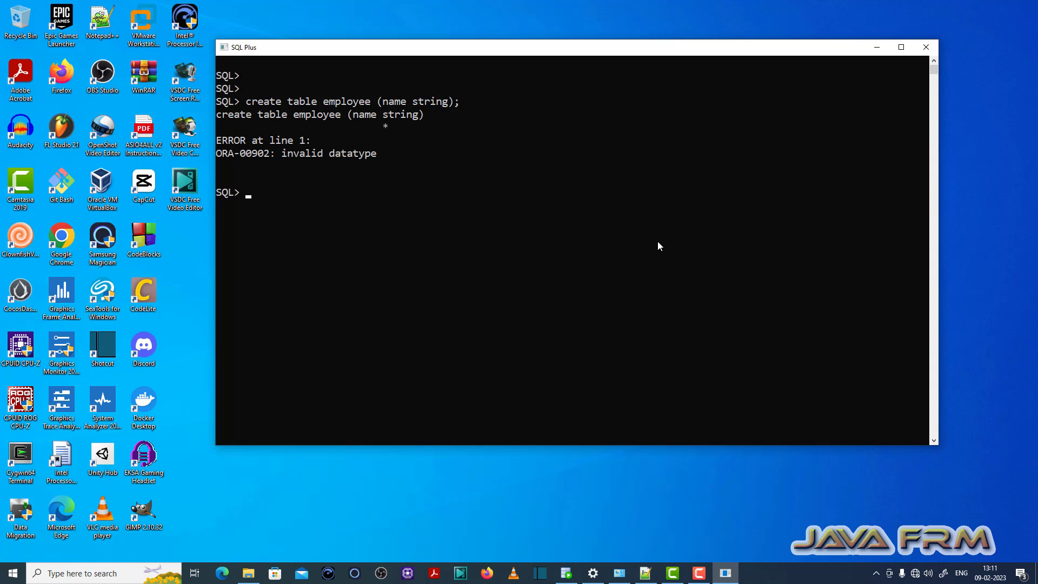
pyautogui.moveTo(539, 252)
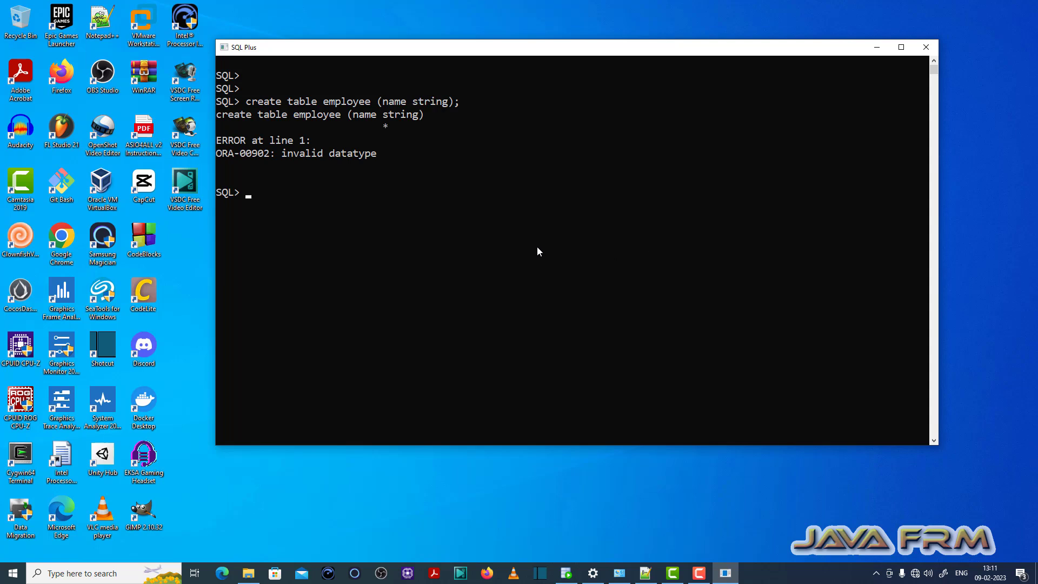
pyautogui.moveTo(219, 158)
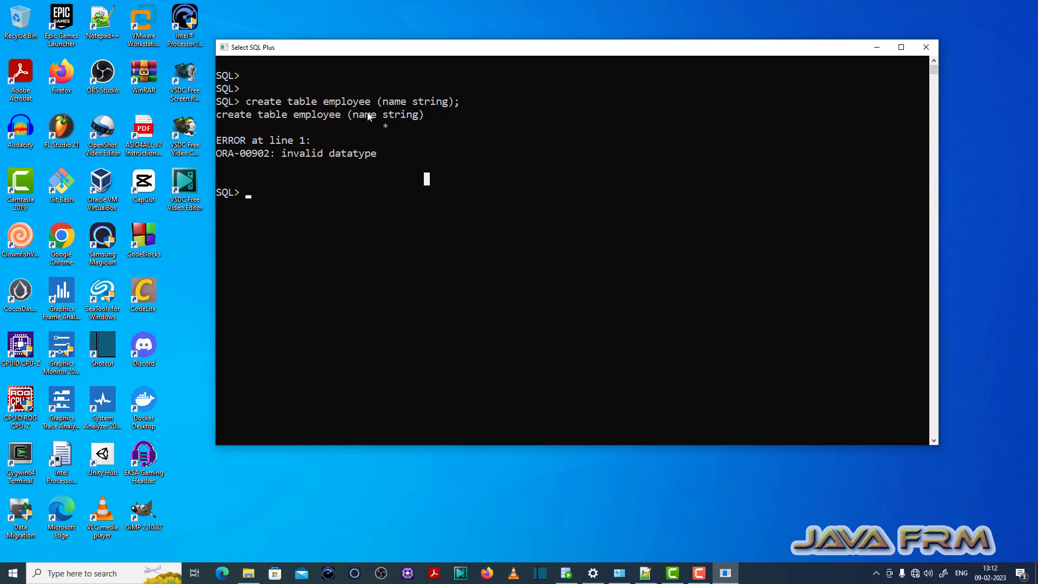
pyautogui.moveTo(488, 143)
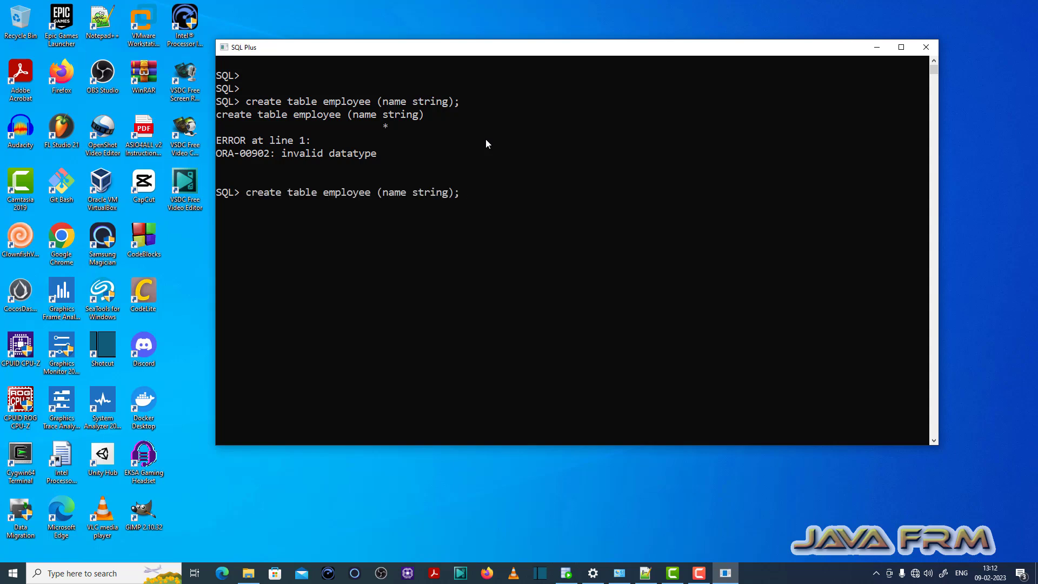
# - Rerun the statement with name varchar2(15) so the employee table is created
pyautogui.press('Backspace')
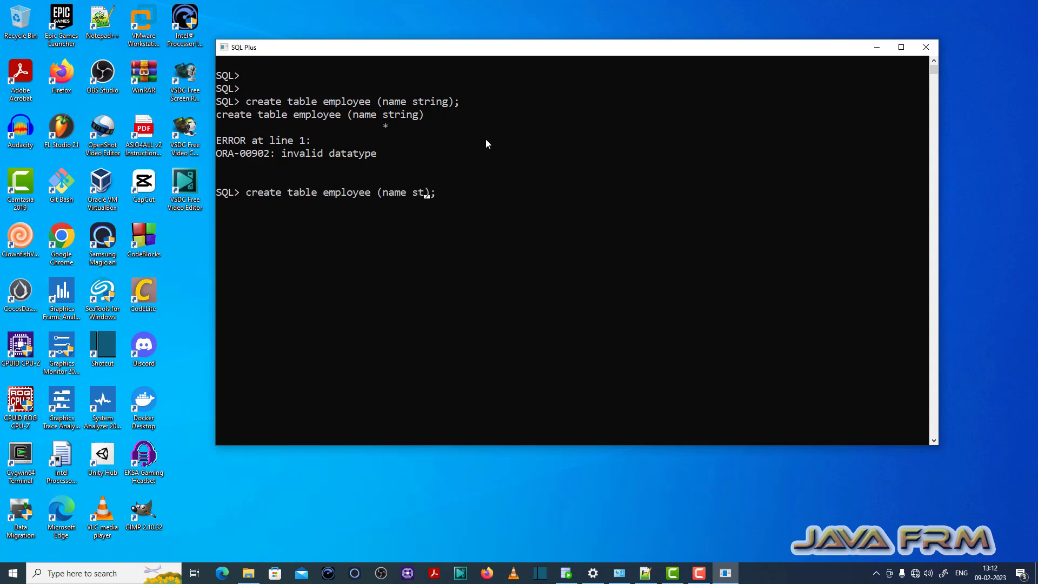
pyautogui.write('varcj')
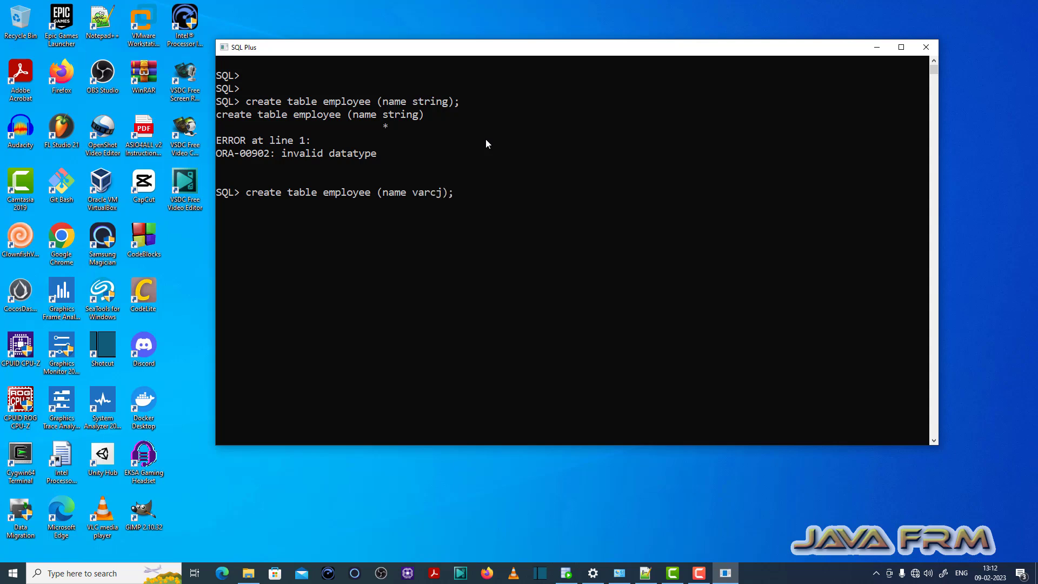
pyautogui.write('har')
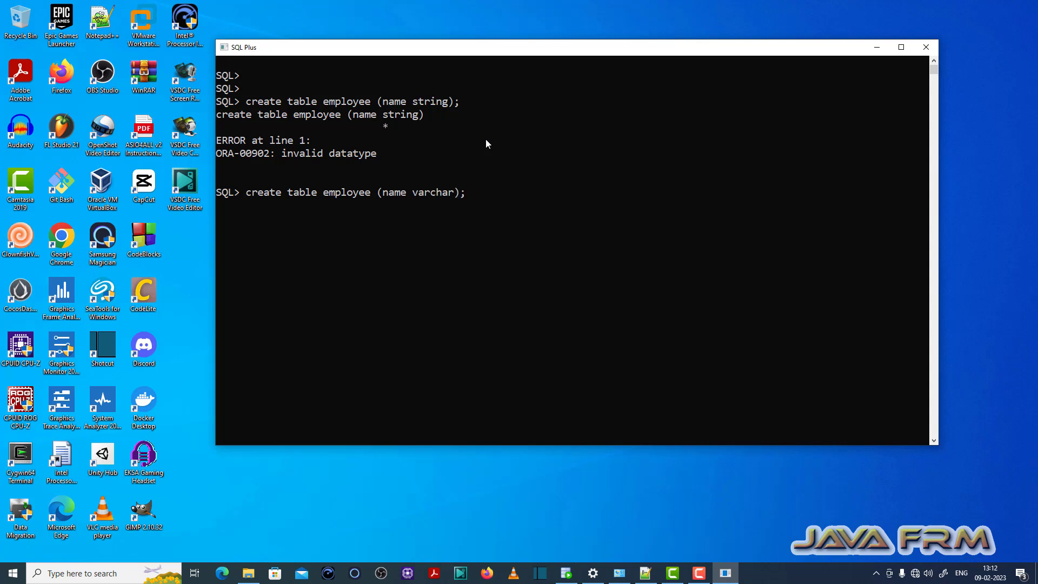
pyautogui.write('2();')
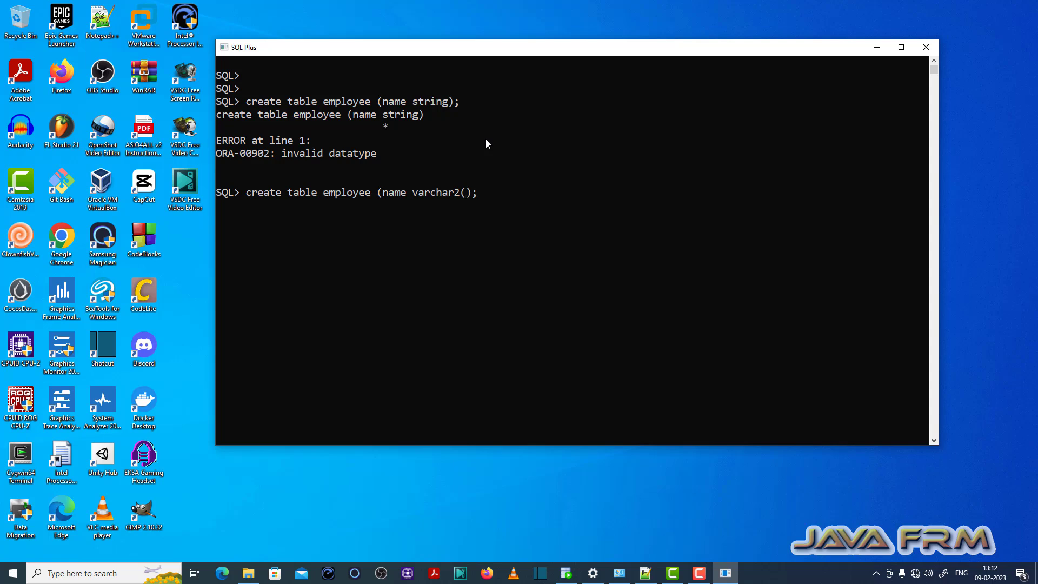
pyautogui.write('15)')
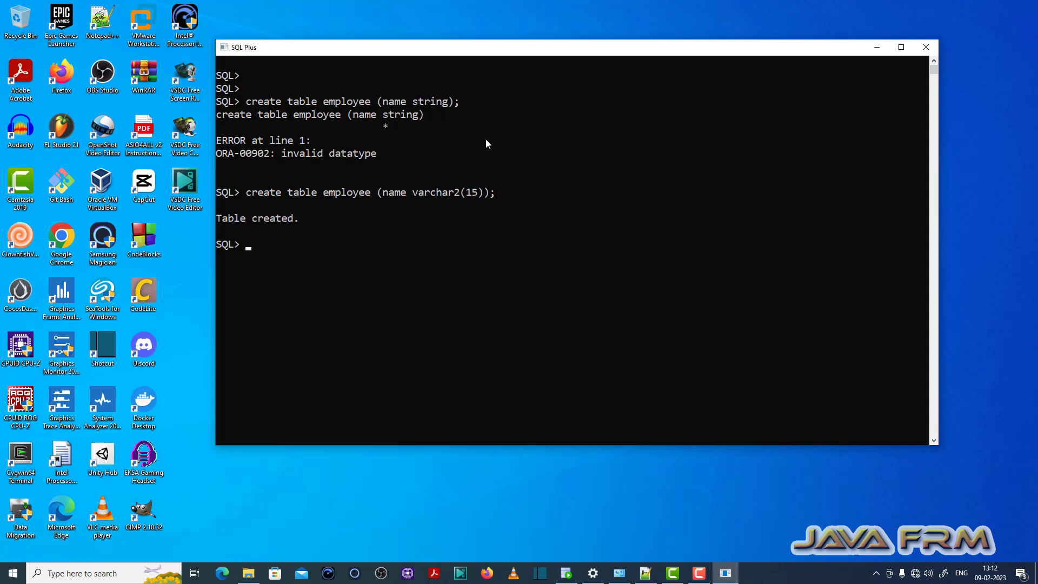
pyautogui.moveTo(225, 159)
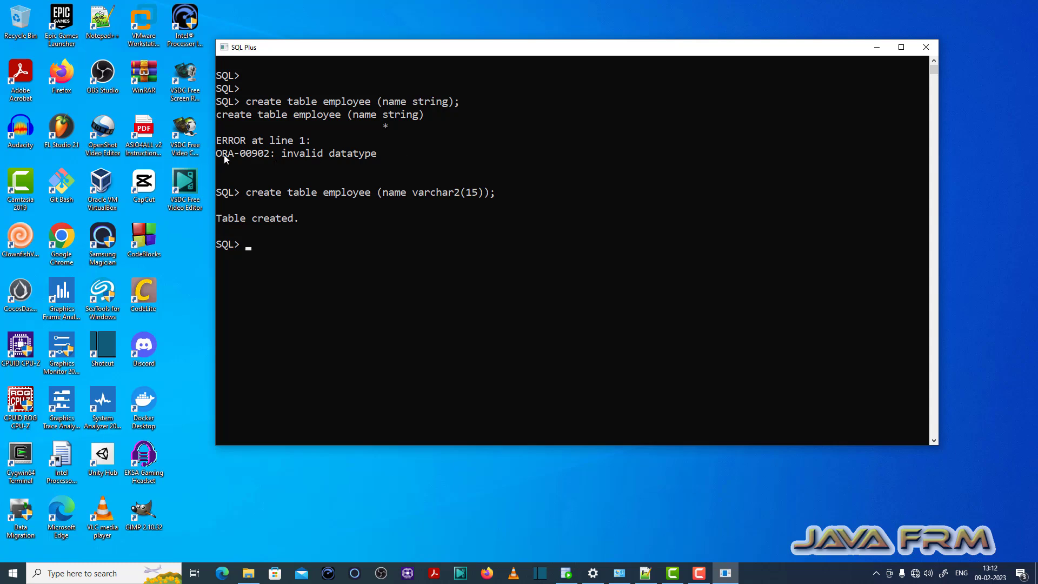
pyautogui.moveTo(236, 166)
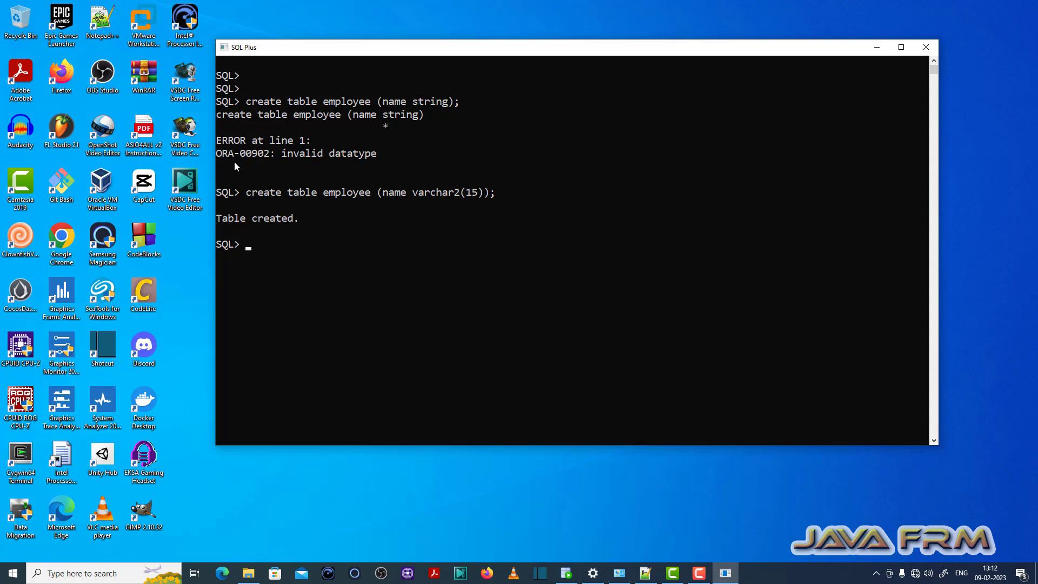
pyautogui.moveTo(424, 285)
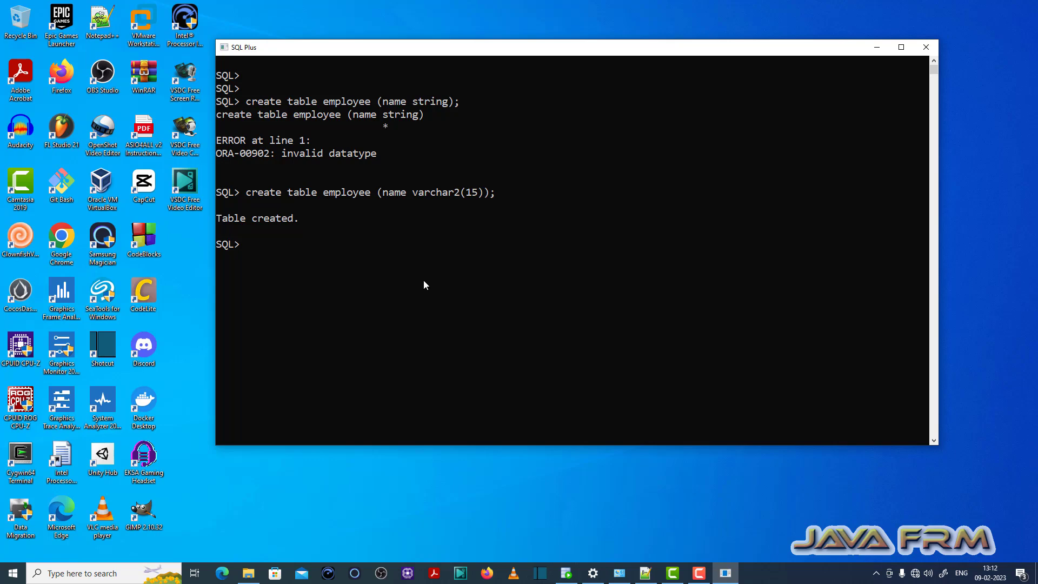